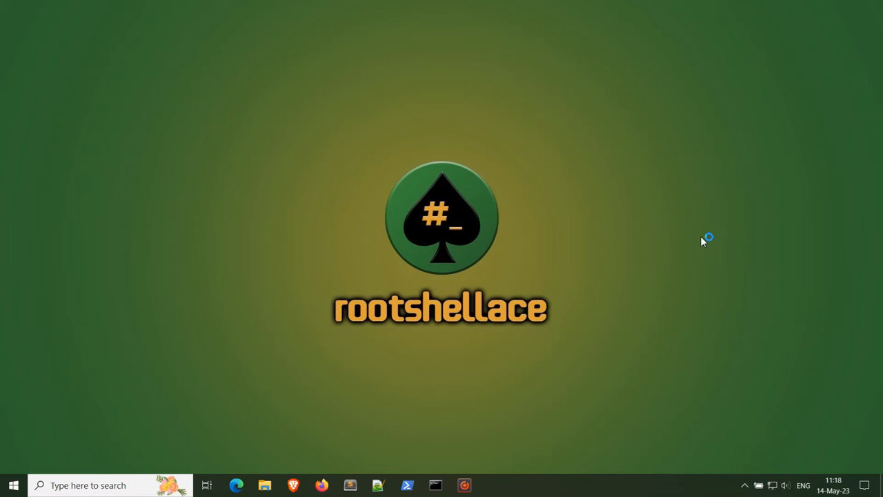
pyautogui.moveTo(742, 239)
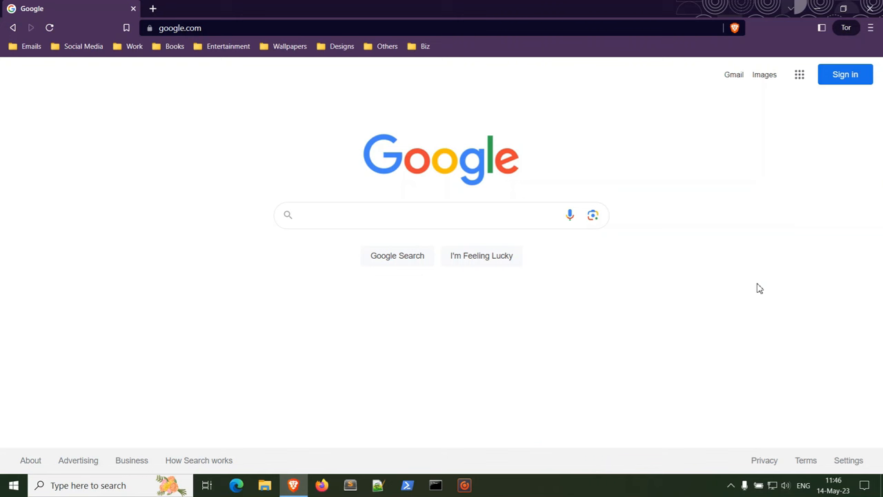
# - Search Google for site:cnn.com inurl:login to find CNN login pages
pyautogui.click(442, 214)
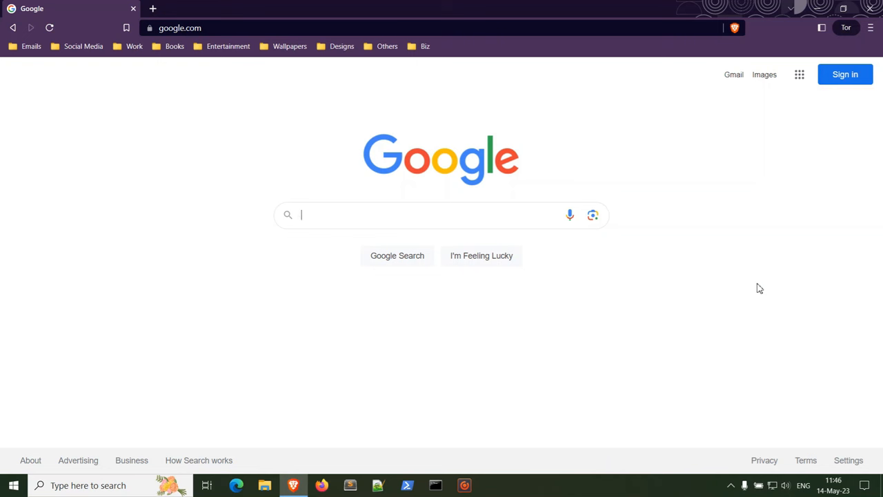
pyautogui.write('site:cnn.com i')
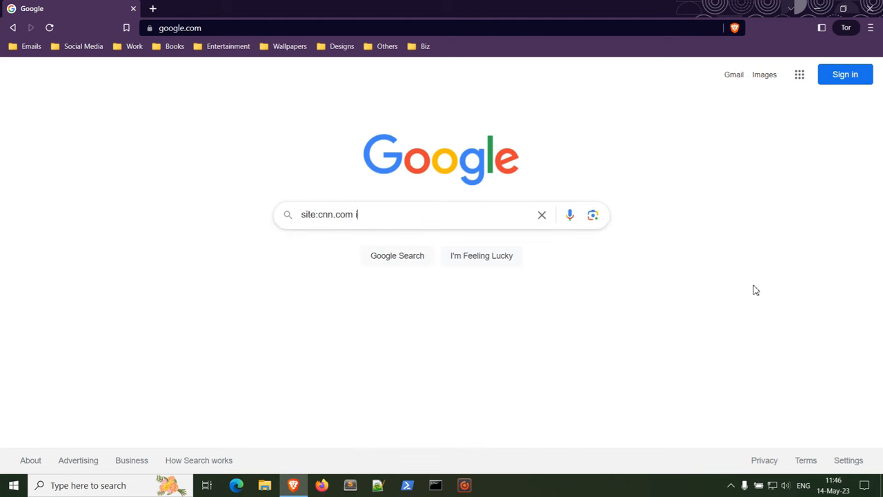
pyautogui.write('nurl:login')
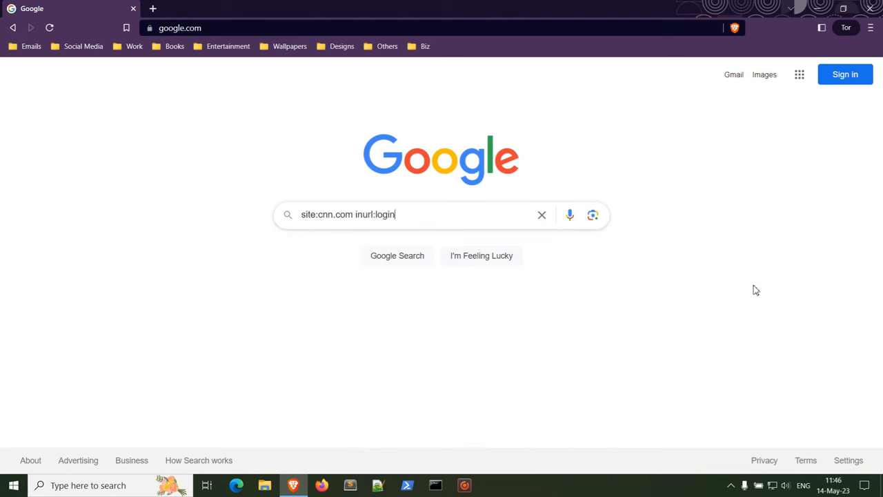
pyautogui.press('Return')
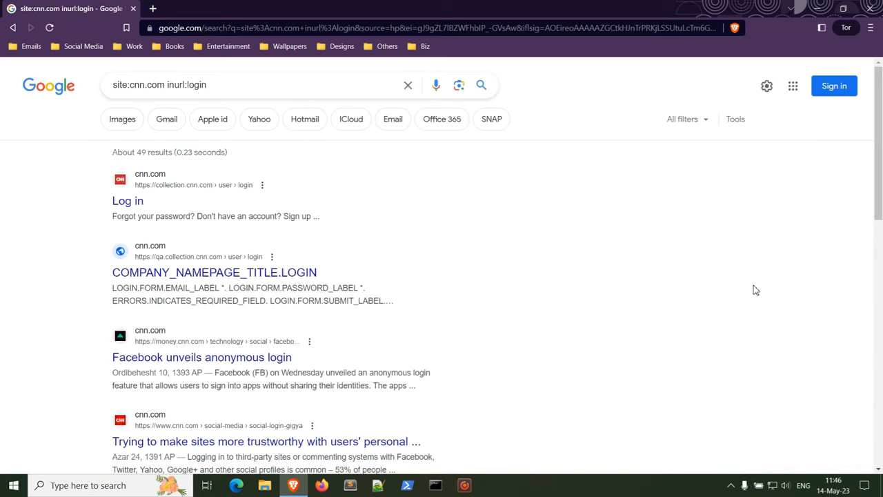
pyautogui.moveTo(393, 288)
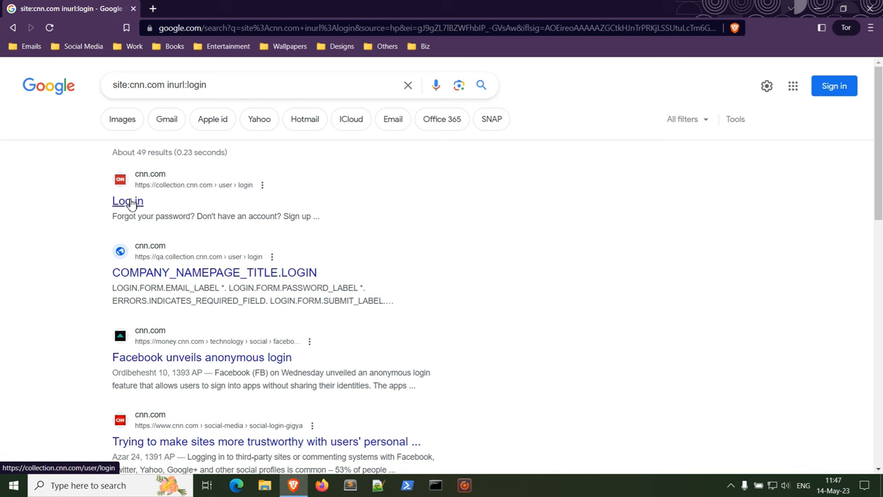
# - Open the collection.cnn.com 'Log in' result, then close that sign-in tab
pyautogui.click(127, 201)
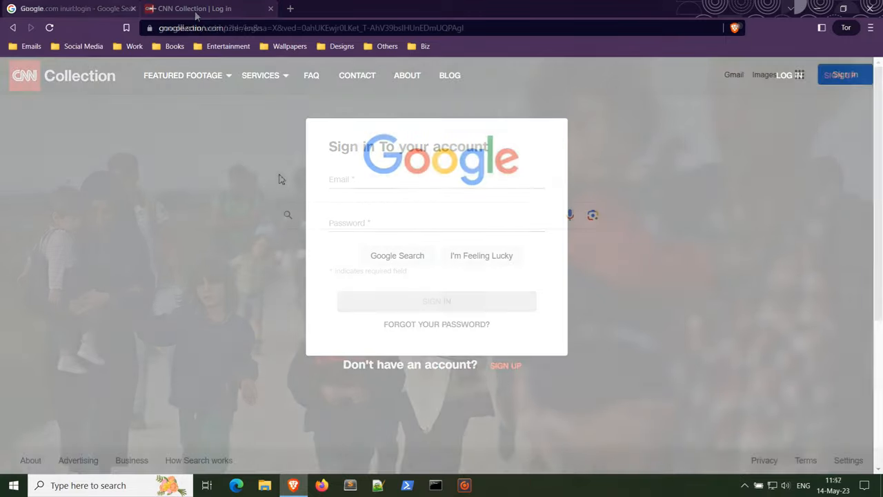
pyautogui.click(69, 9)
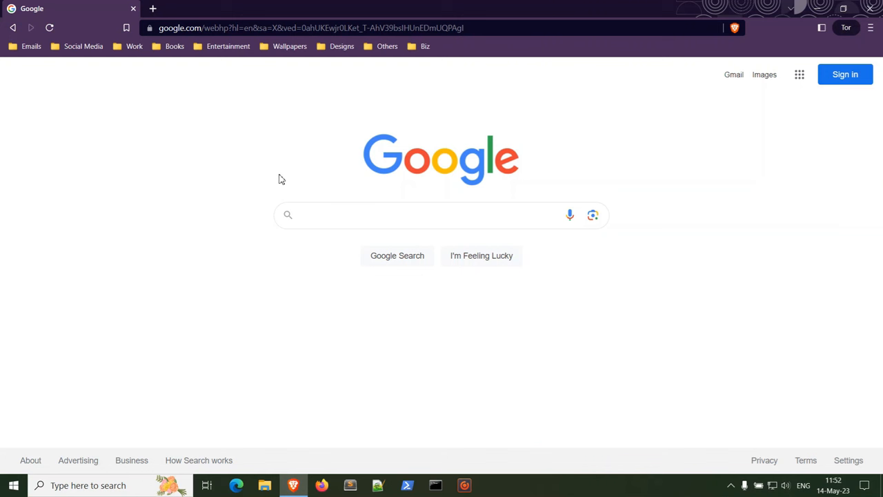
# - Type the query inurl:robots filetype:txt site: into the Google search box
pyautogui.click(442, 215)
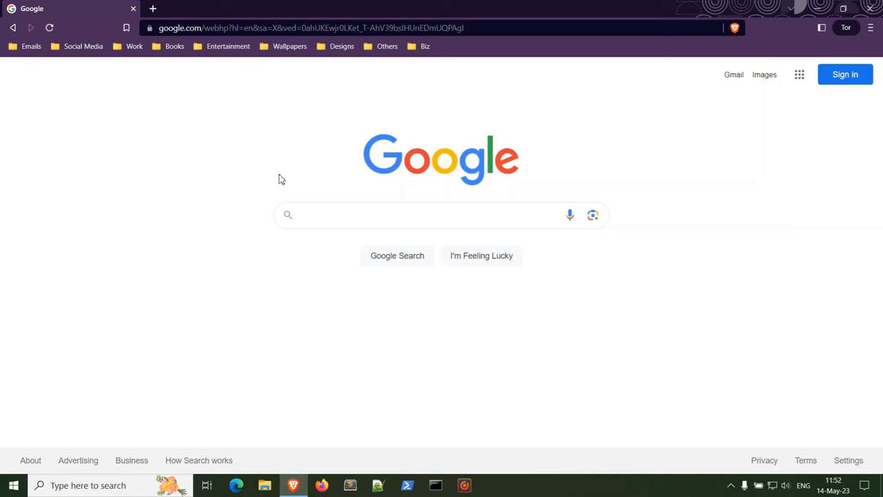
pyautogui.write('inurl:robots')
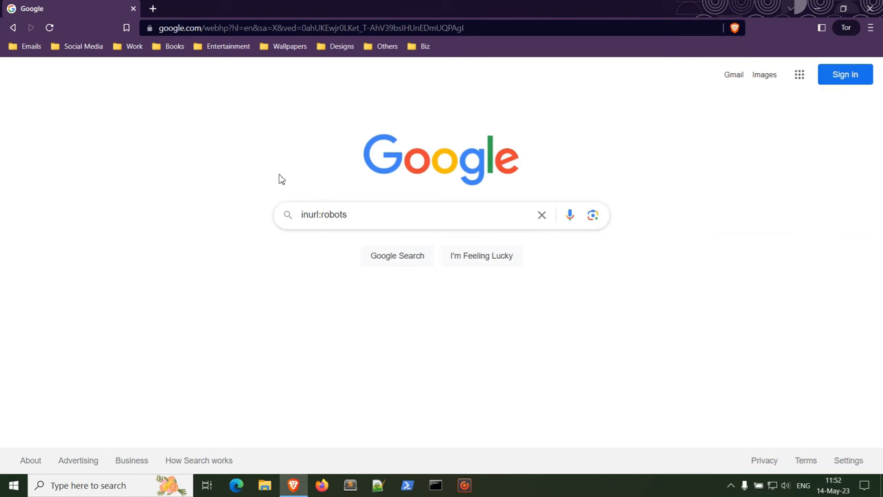
pyautogui.write('filetype:')
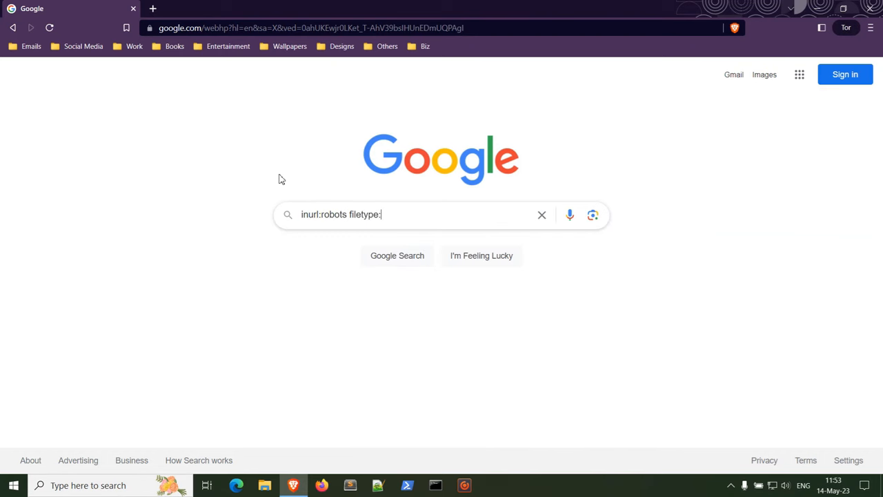
pyautogui.write('txt')
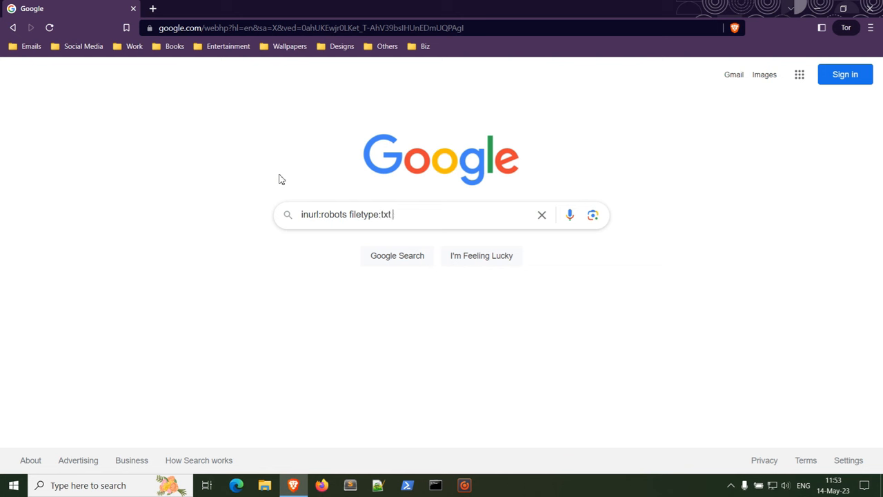
pyautogui.write('site:')
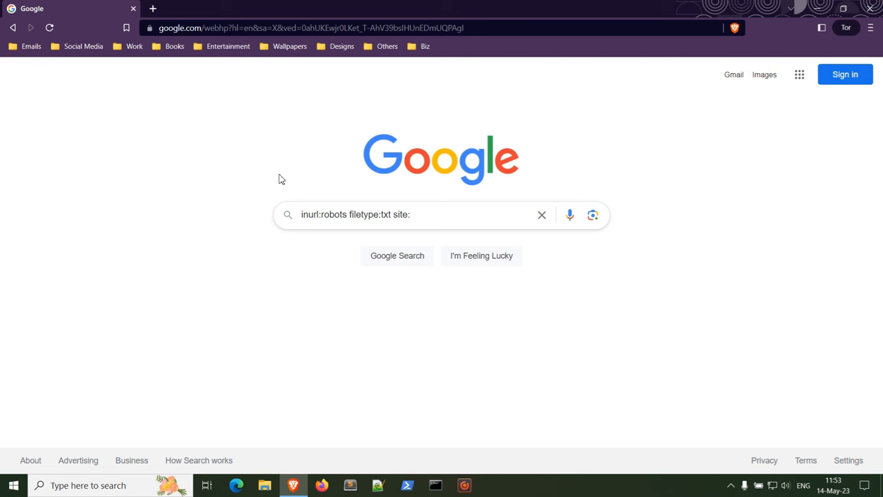
# - Run the robots.txt search and view a site's robots.txt file
pyautogui.press('Backspace')
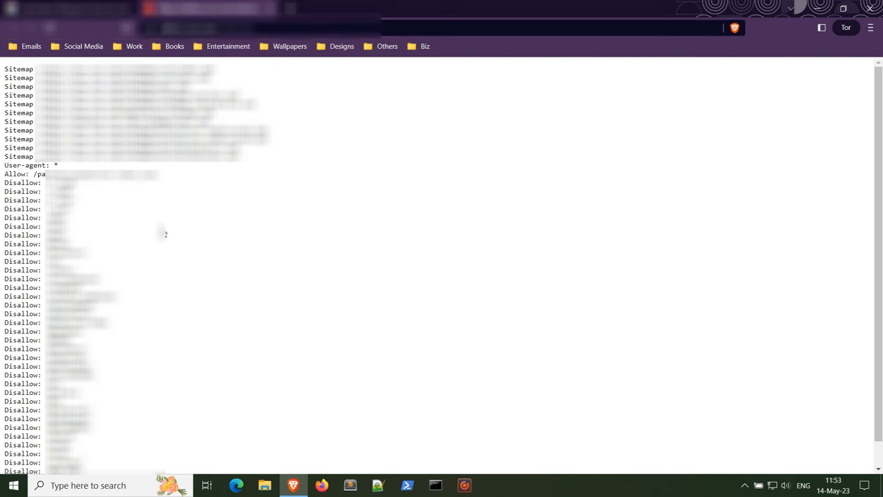
pyautogui.moveTo(141, 322)
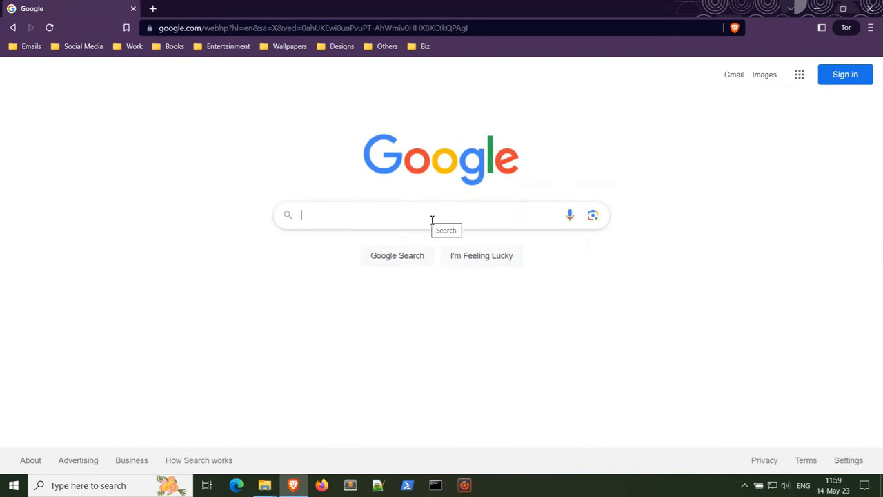
# - Search inurl:ftp intitle:"index of" restricted to anicecoolwebsite.com, then return to Google home
pyautogui.write('inurl:ftp')
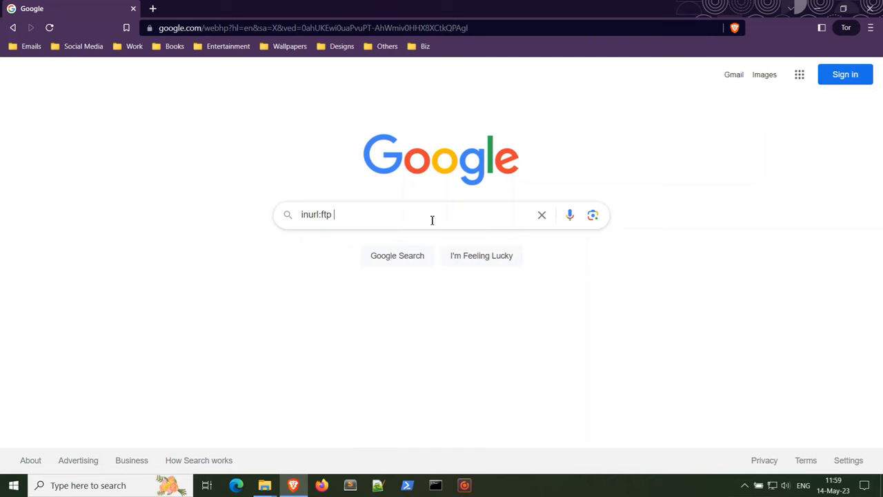
pyautogui.write('intitle:')
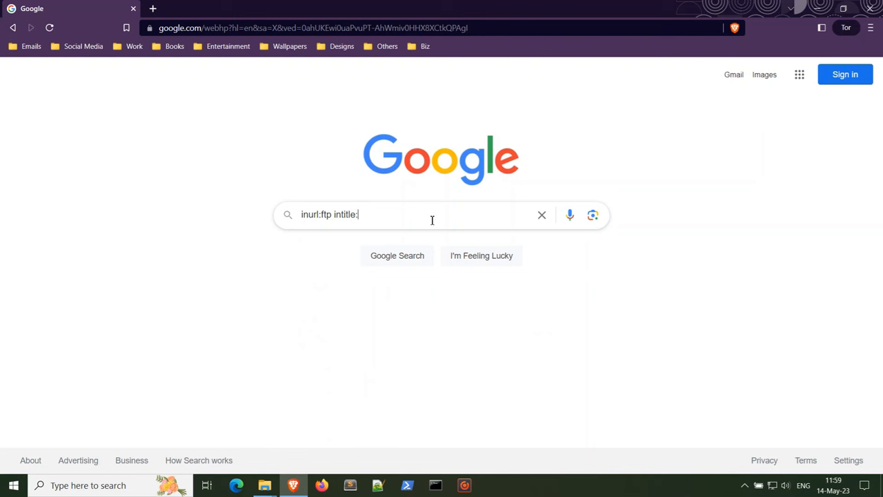
pyautogui.write('"index of" site:')
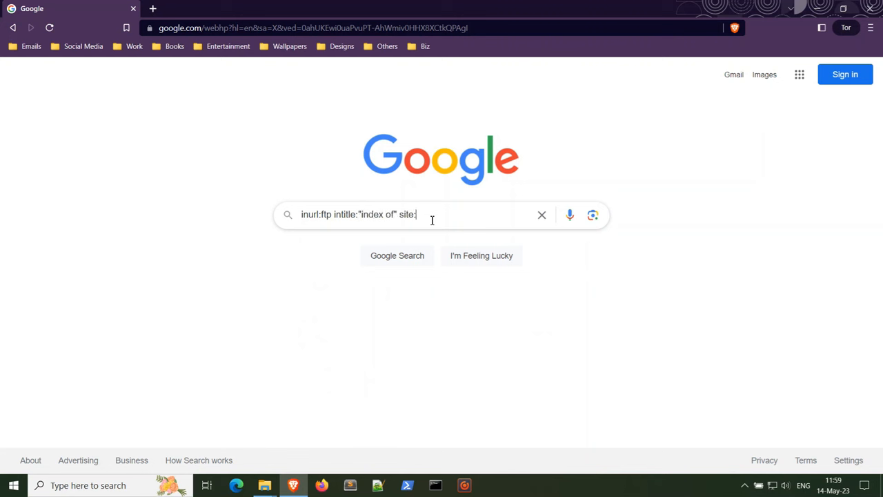
pyautogui.write('a')
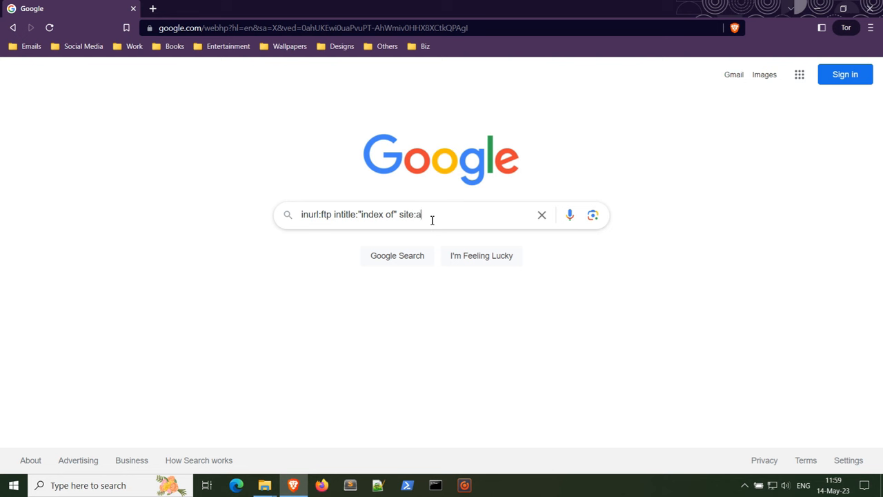
pyautogui.write('nicecool')
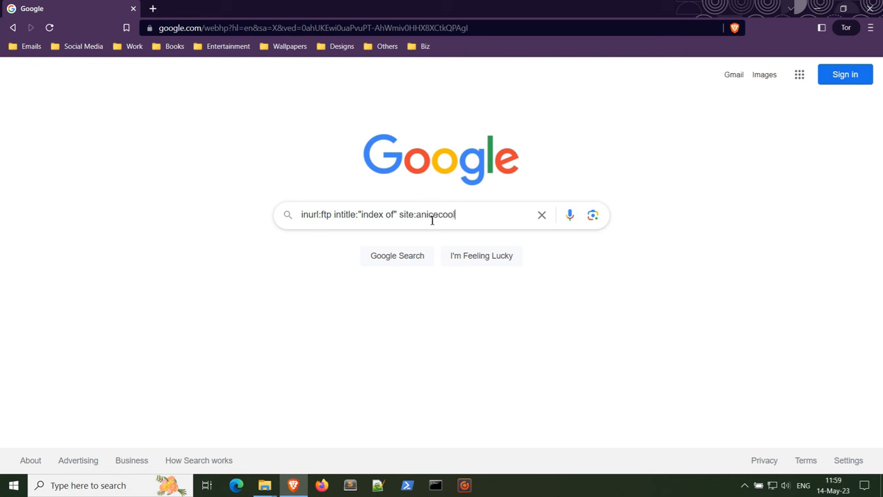
pyautogui.write('website.com')
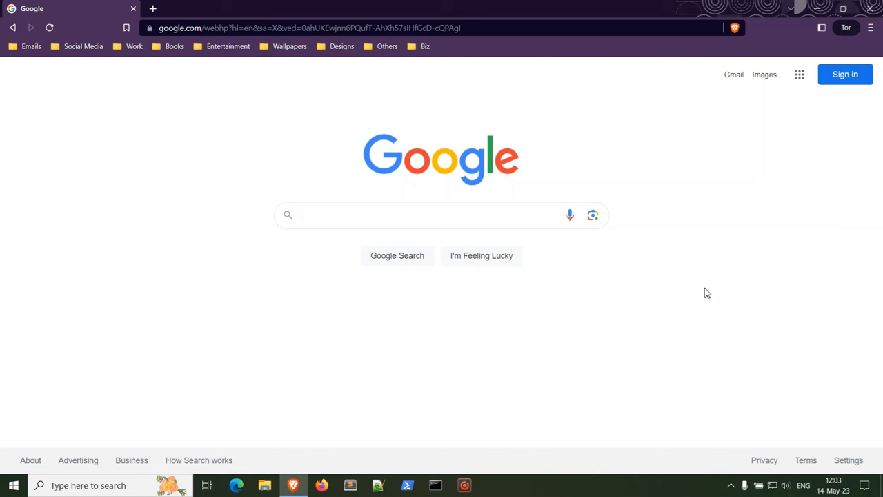
# - Search site:amazonaws.com intext:password filetype:txt s3, then return to the empty Google page
pyautogui.write('si')
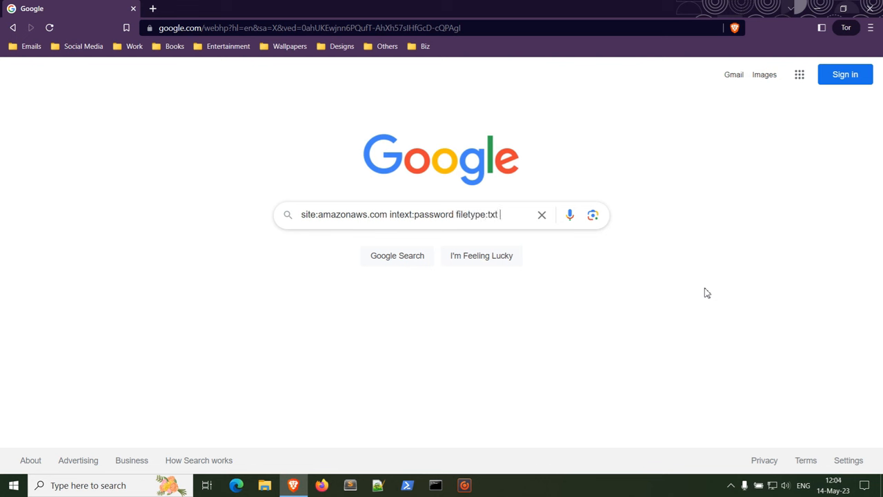
pyautogui.write('s3')
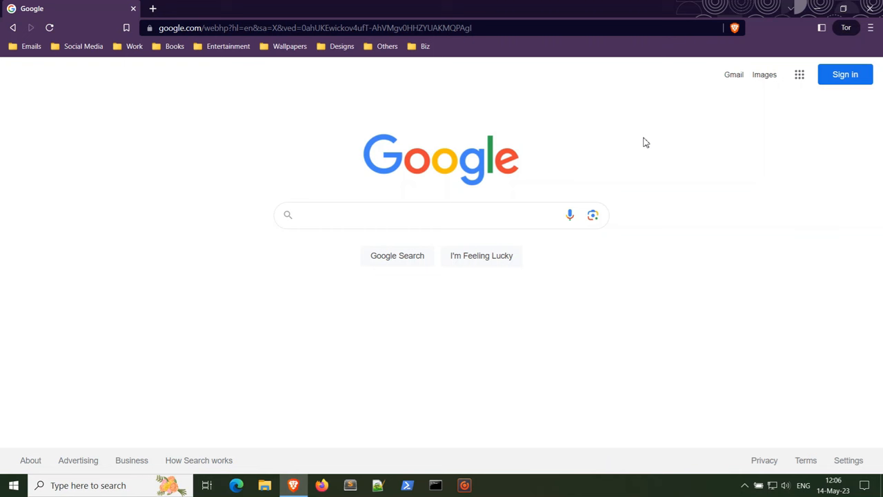
# - Search wp-content uploads folders with intext:credential, then return to the empty Google page
pyautogui.click(441, 215)
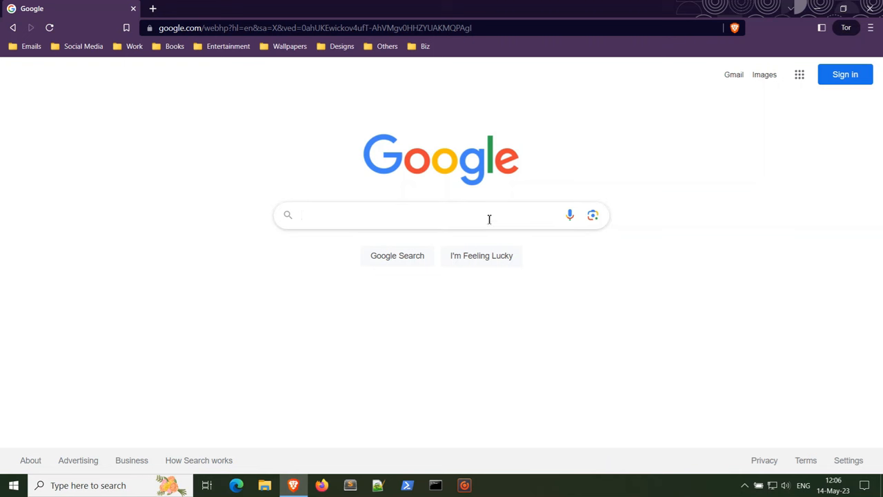
pyautogui.write('inurl:"wp-')
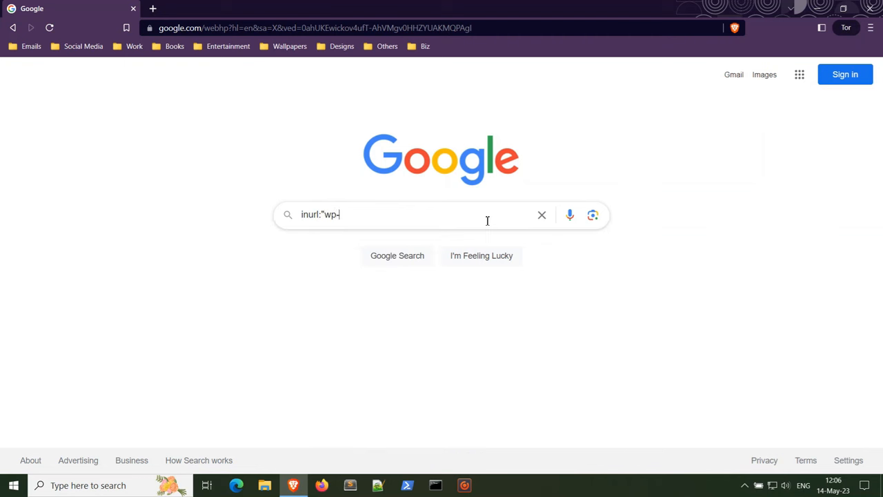
pyautogui.write('contents')
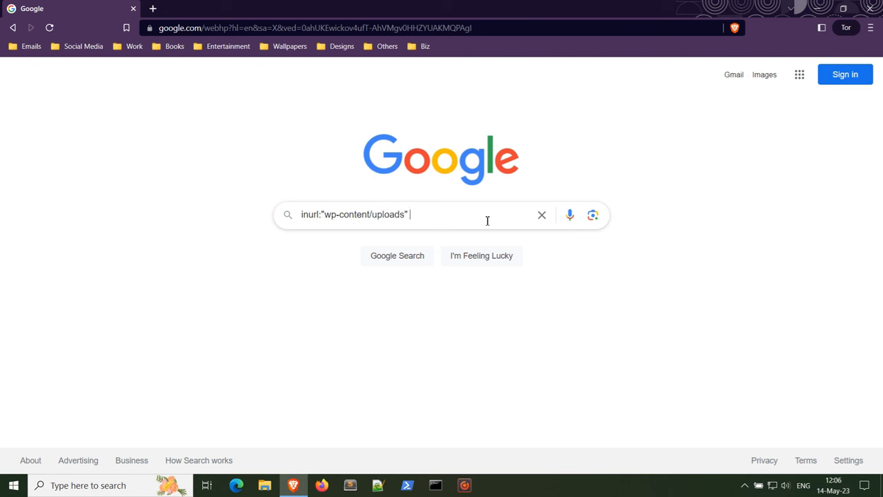
pyautogui.write('intext')
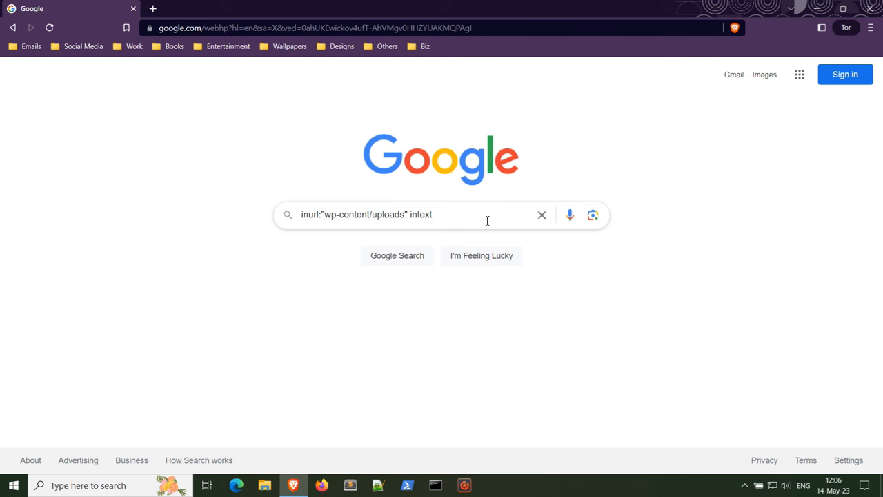
pyautogui.write(':credential')
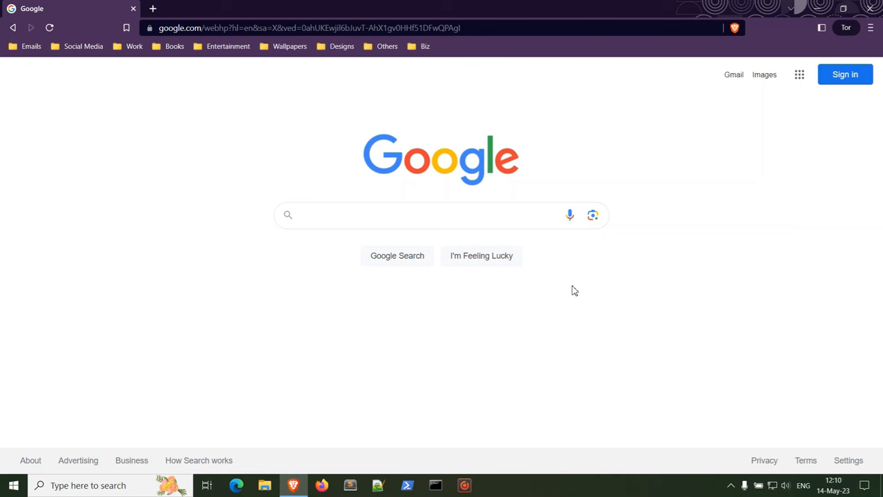
# - Search intext:"powered by virtual airlines manager" to list sites running that software
pyautogui.click(442, 215)
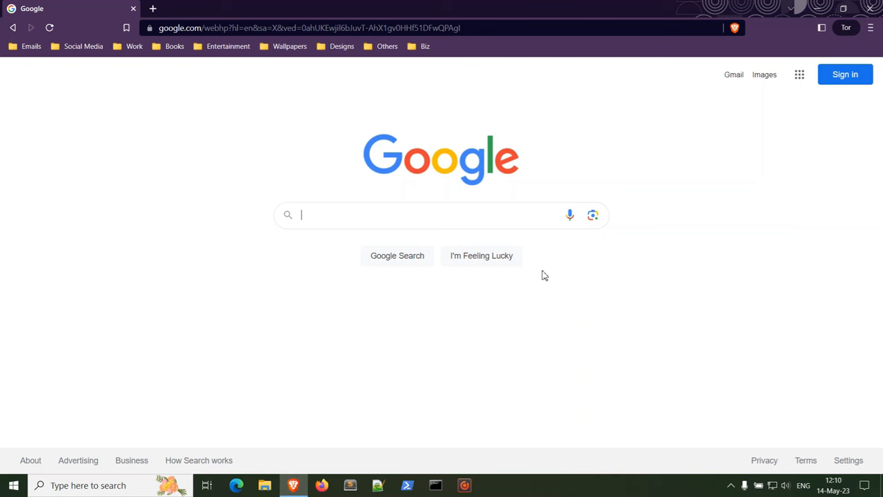
pyautogui.write('intext:"powered by')
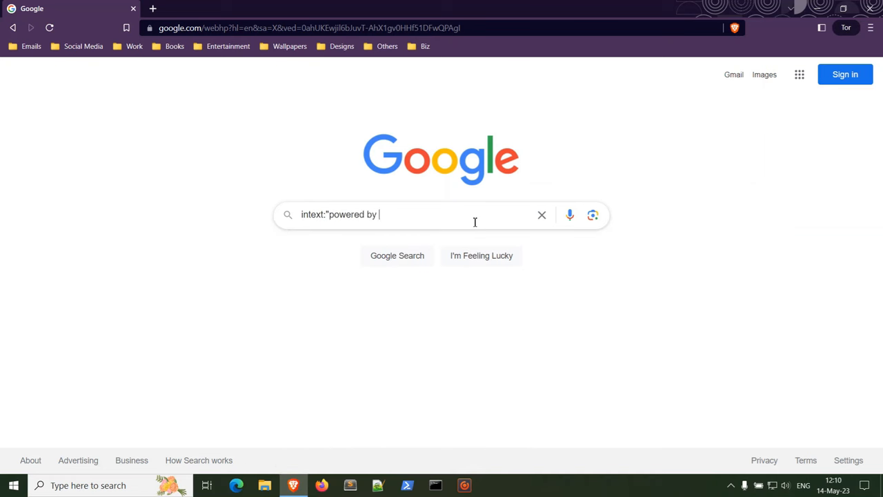
pyautogui.write('virtual')
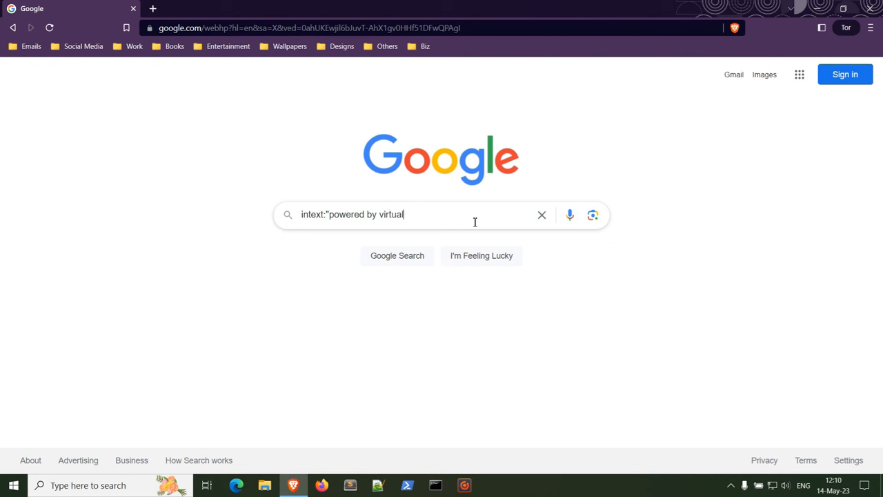
pyautogui.write('airlines manag')
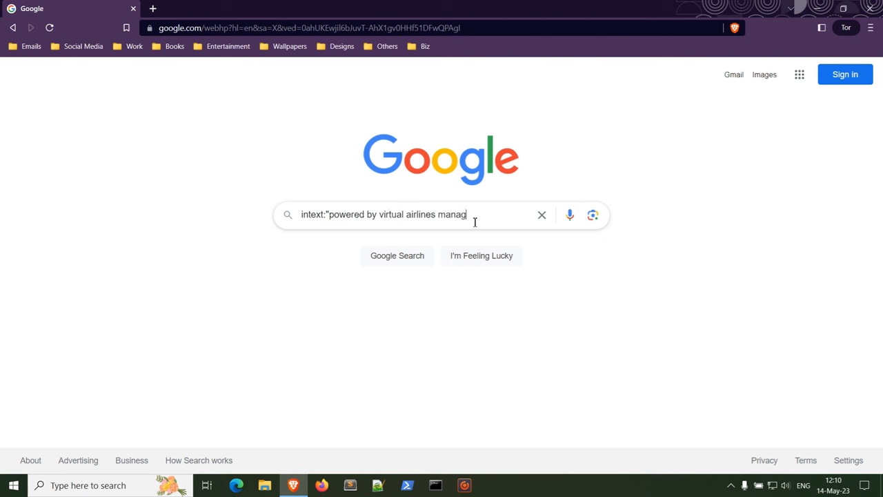
pyautogui.write('er"')
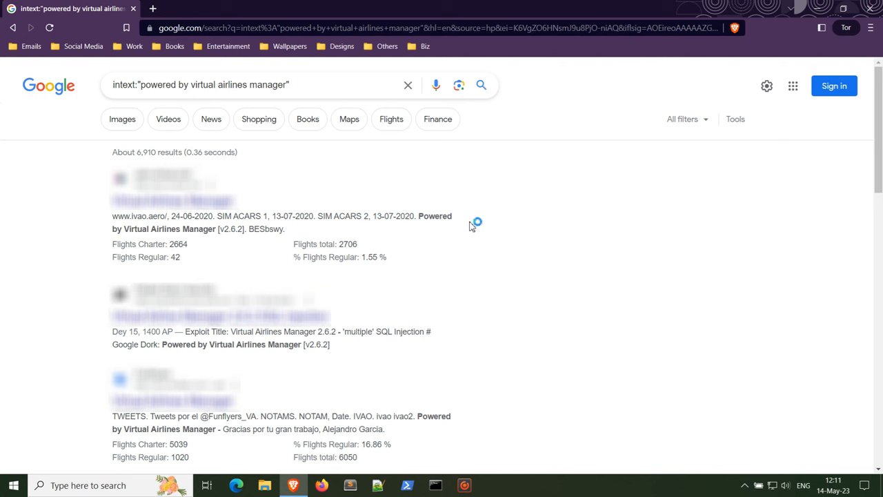
pyautogui.moveTo(472, 222)
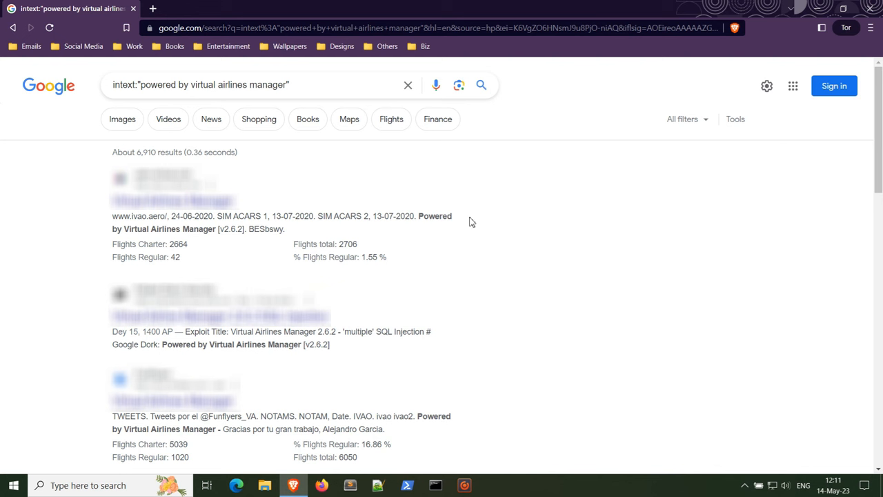